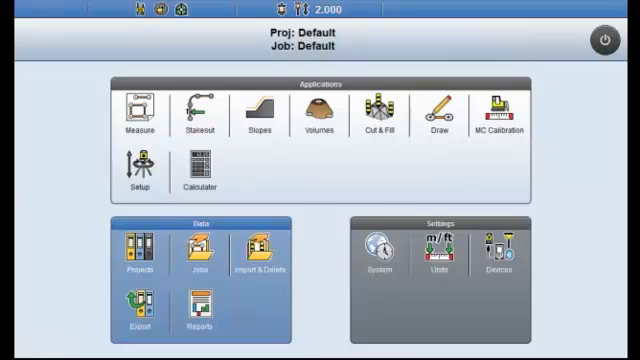
mouse_move(86, 62)
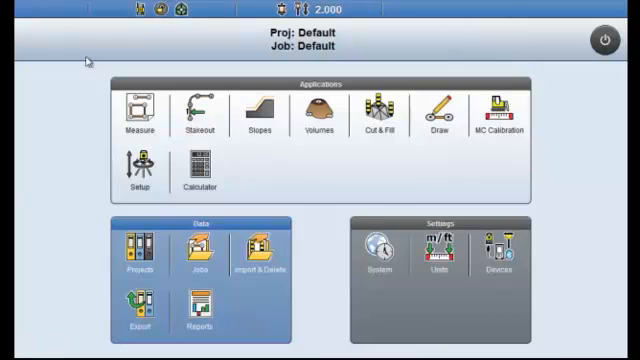
mouse_move(606, 48)
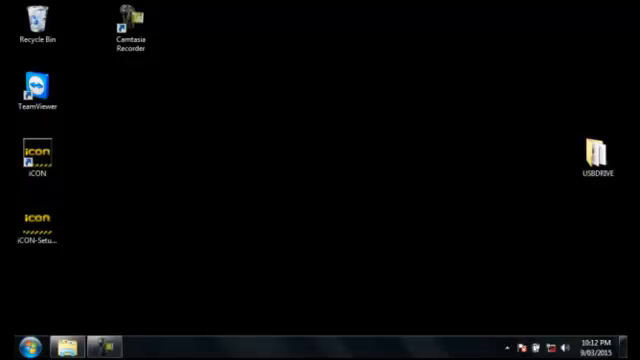
Open the USBDRIVE folder from the desktop, listing CL.xml, CTRL150225.CSV and FS.xml.
click(596, 160)
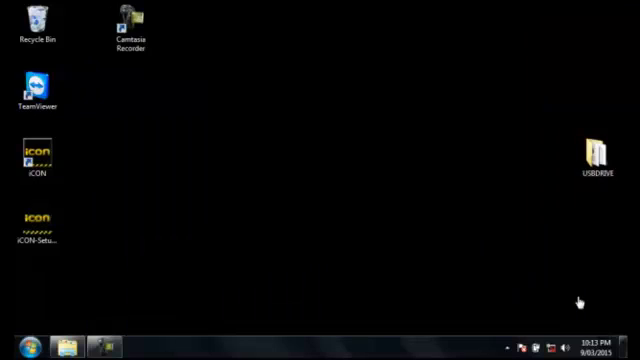
click(596, 160)
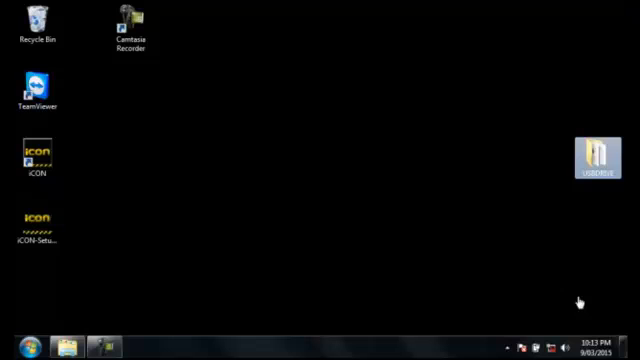
double_click(596, 156)
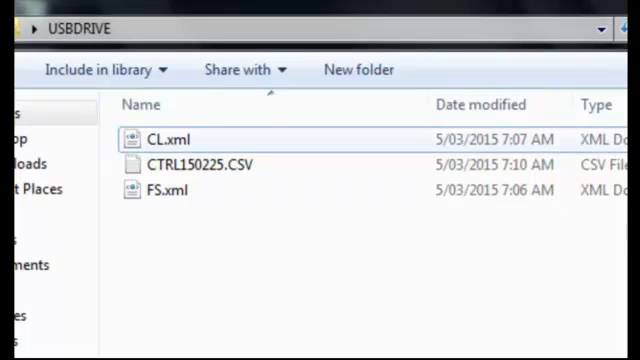
mouse_move(200, 164)
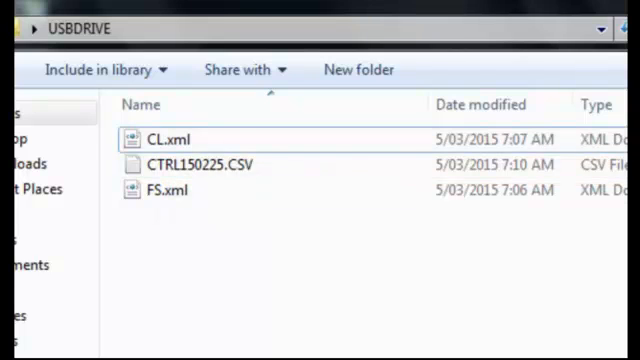
mouse_move(166, 140)
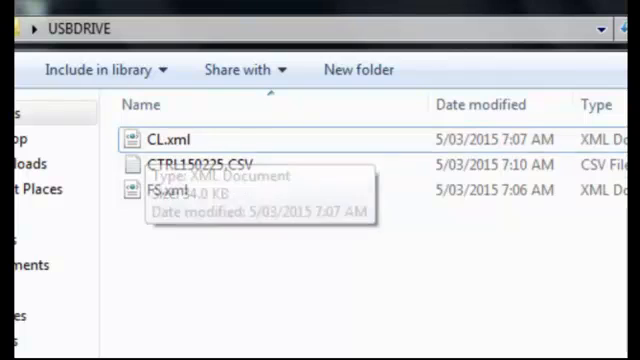
mouse_move(160, 188)
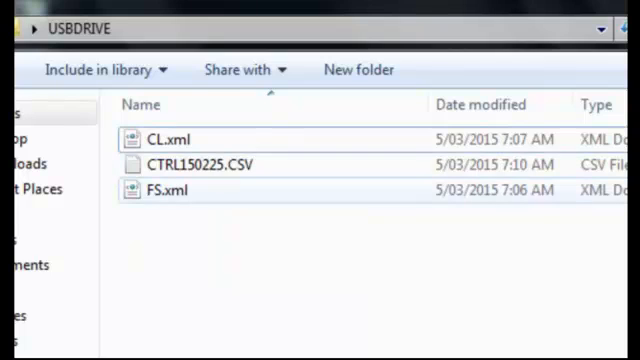
mouse_move(162, 190)
text(demo)
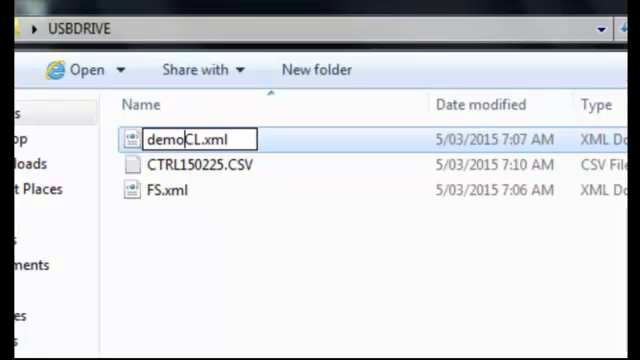
Rename the USB files to DEMO-CL.xml, DEMO-FS.xml and DEMO-CTRL150225.CSV.
key(Backspace)
text(DEMO-)
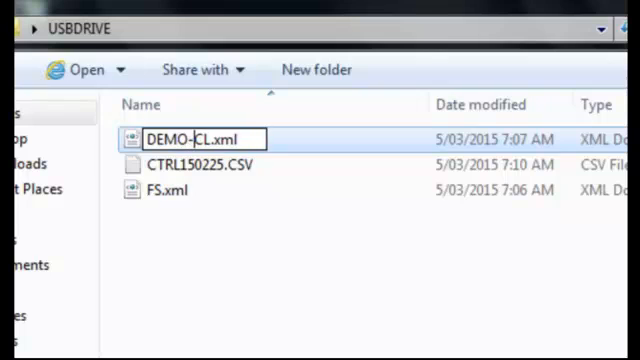
right_click(164, 190)
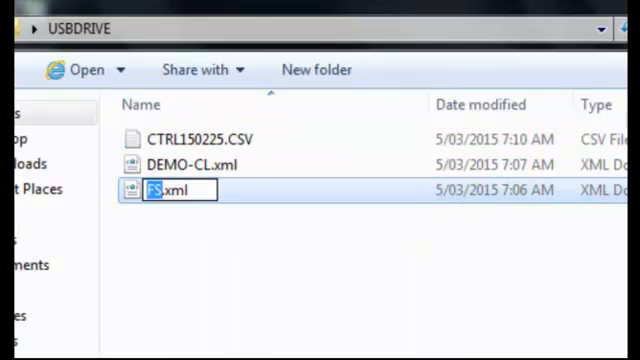
text(DEMOFS)
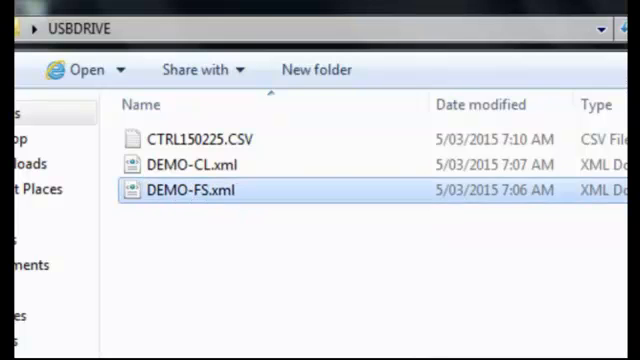
right_click(184, 140)
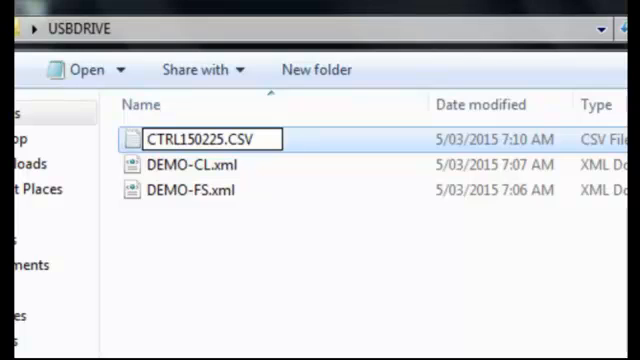
text(DEMO)
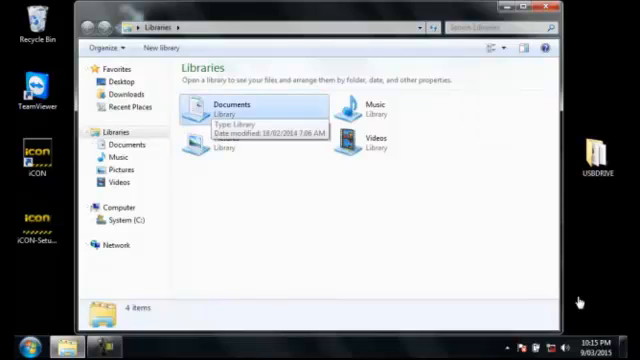
Browse to Documents › Leica Geosystems › iCON › Data in Explorer.
double_click(234, 108)
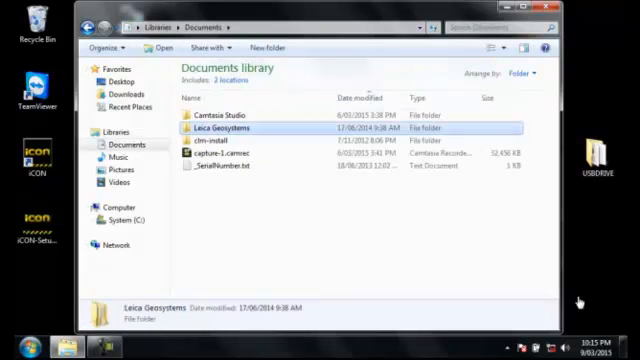
double_click(230, 128)
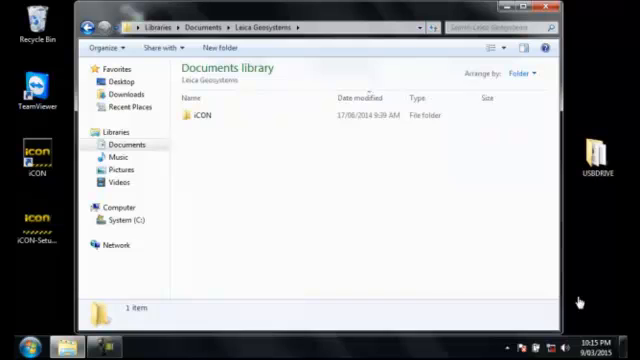
click(196, 114)
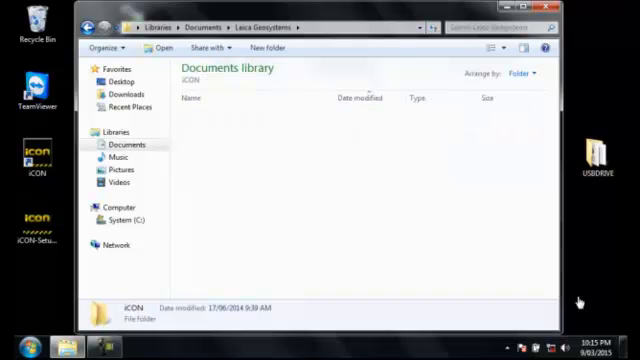
double_click(128, 310)
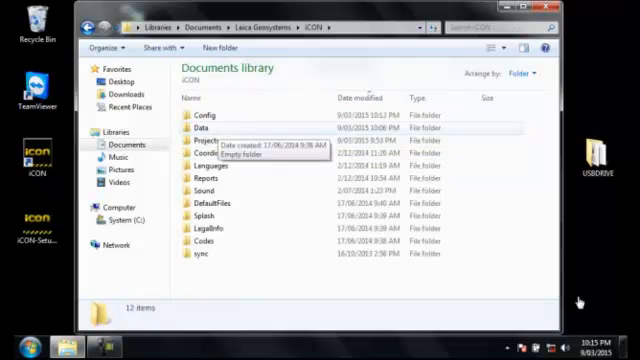
click(196, 126)
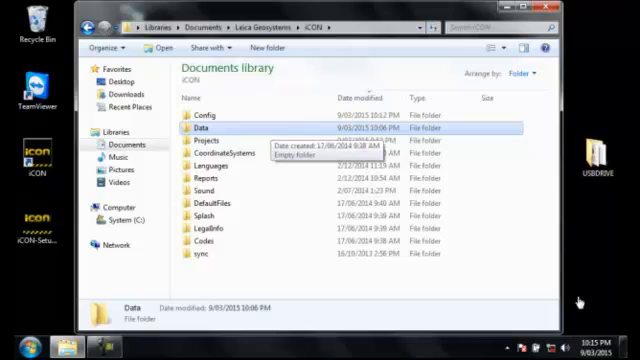
double_click(204, 124)
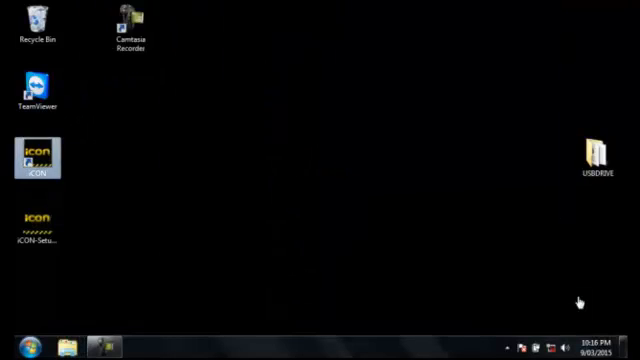
Launch the Leica iCON build software to its Default project menu.
double_click(36, 148)
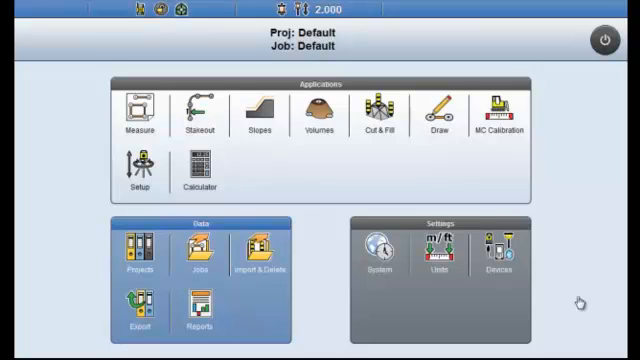
Start a new project form with empty name and description.
click(140, 252)
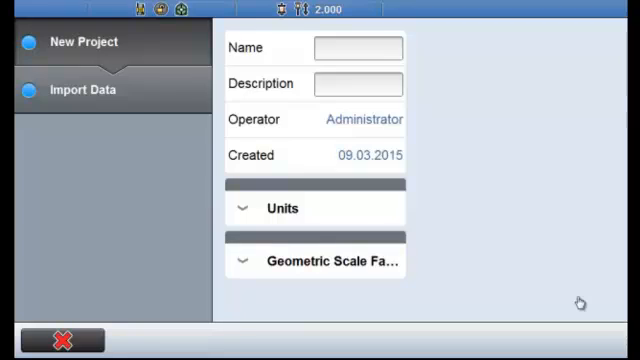
Name the project DEMO-PROJECT and review its units of metres, m², m³ and mm/km.
click(356, 48)
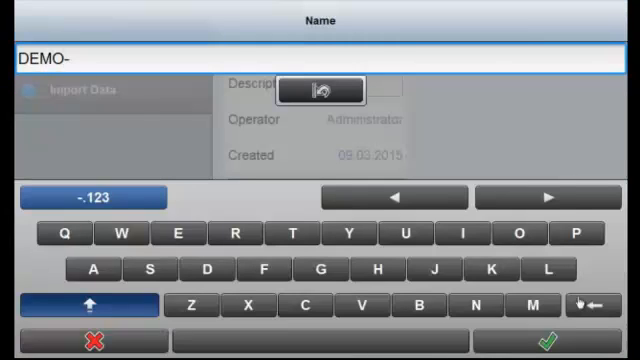
text(PROJECT)
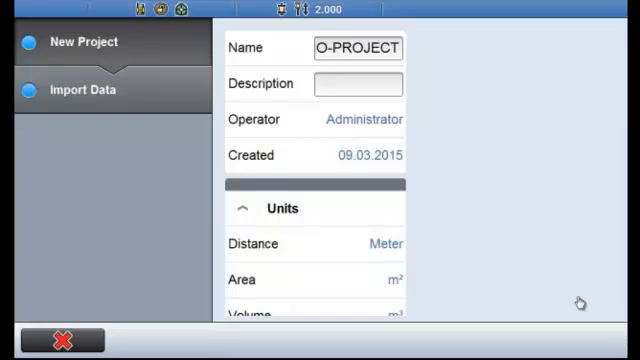
scroll(down, 3)
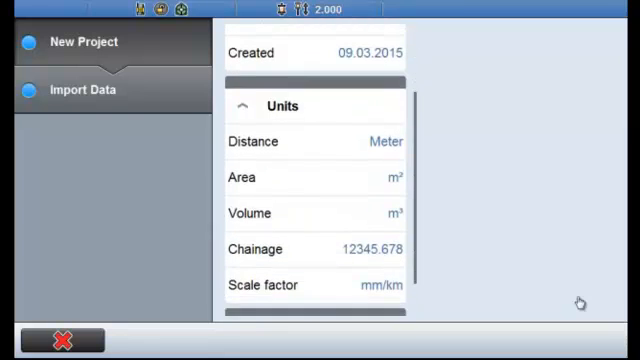
scroll(down, 3)
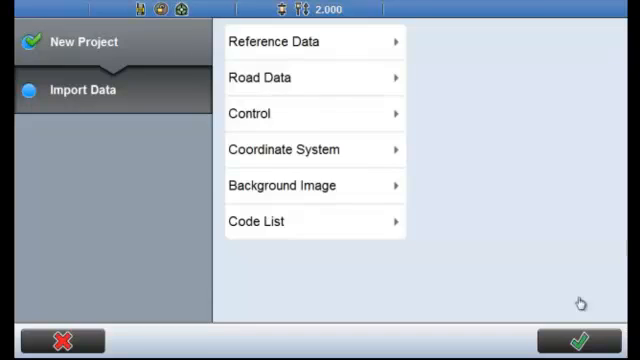
Import the control CSV with column order ID, E, N, H, Code and confirm it.
click(250, 112)
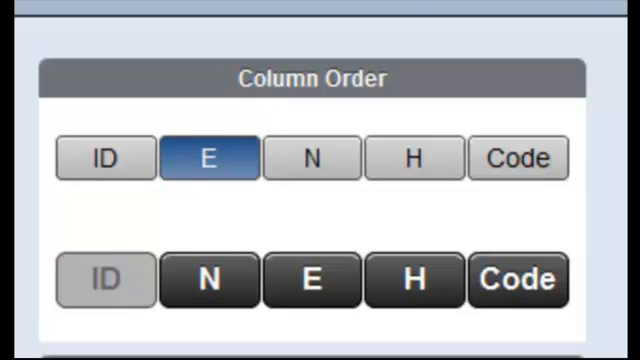
click(312, 158)
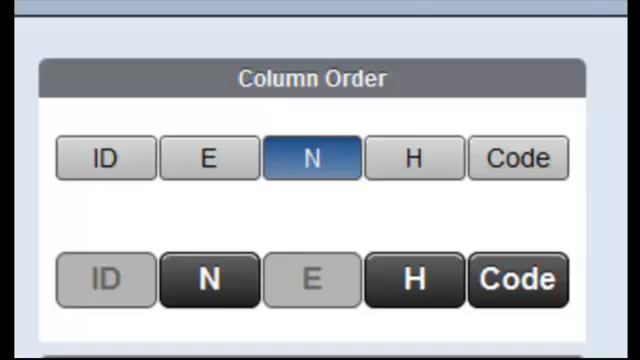
click(518, 158)
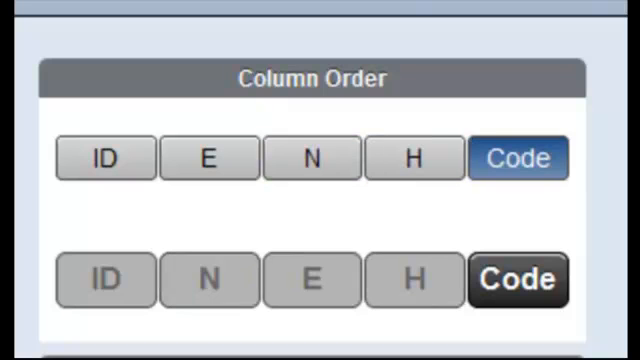
click(104, 158)
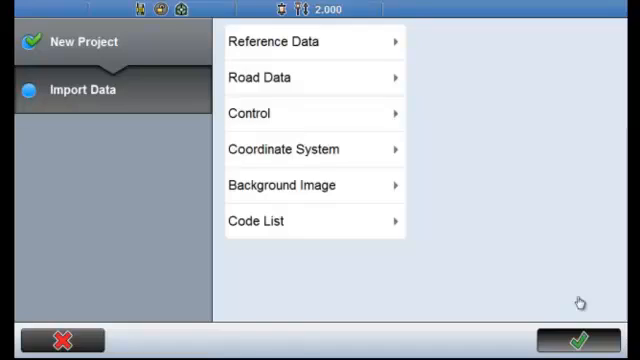
Create DEMO-PROJECT, importing 4 points successfully, and acknowledge the message.
click(580, 336)
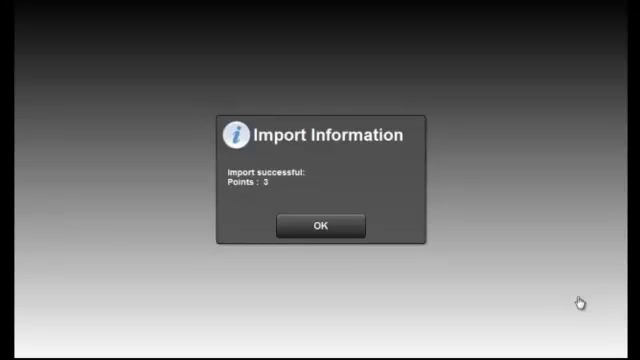
click(322, 224)
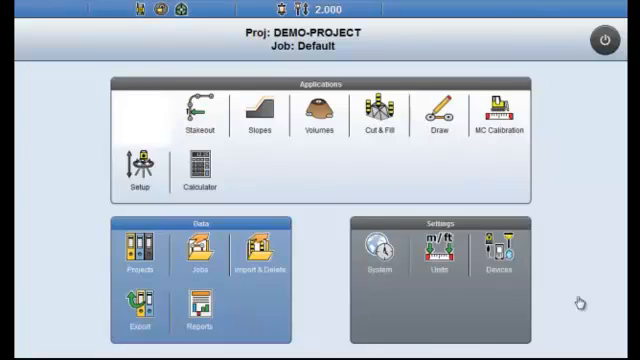
click(188, 114)
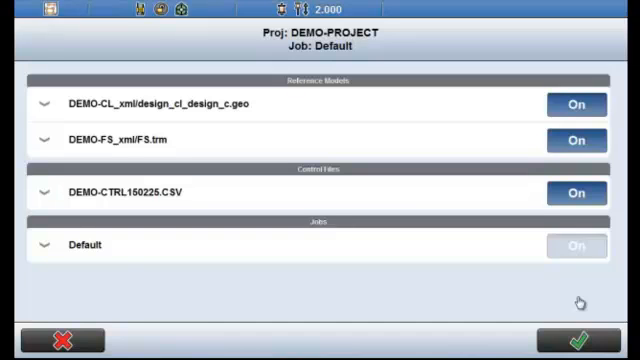
Hide the points of the design_cl_design_c.geo reference model and return to the main menu.
click(44, 104)
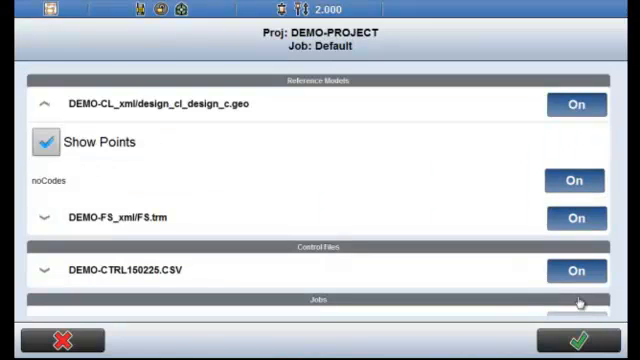
click(60, 144)
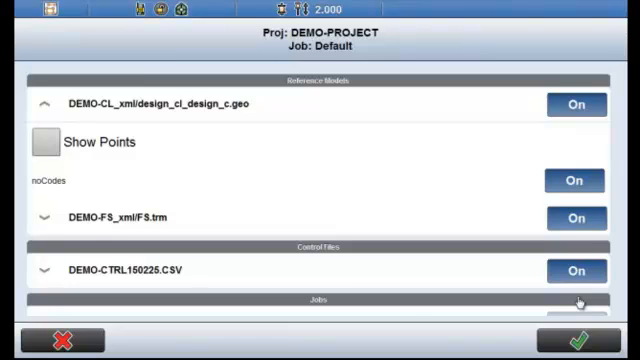
click(576, 332)
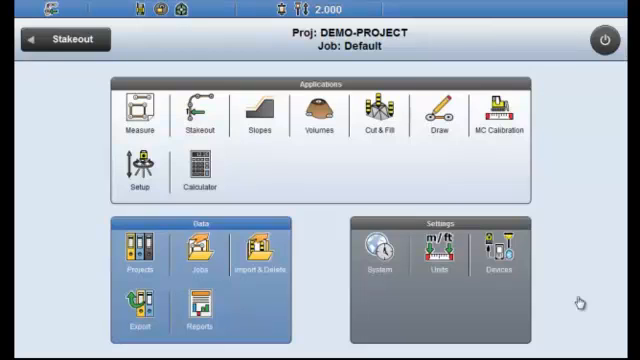
Enter the Stakeout application over the road map for point C100 entry.
click(192, 112)
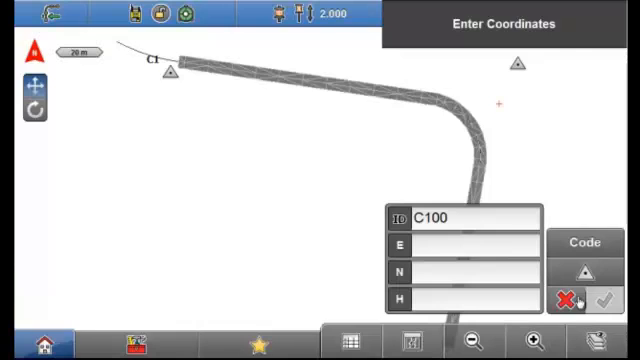
Store control point C100 at 0.000, 0.000, 0.000 and stake it out.
click(490, 244)
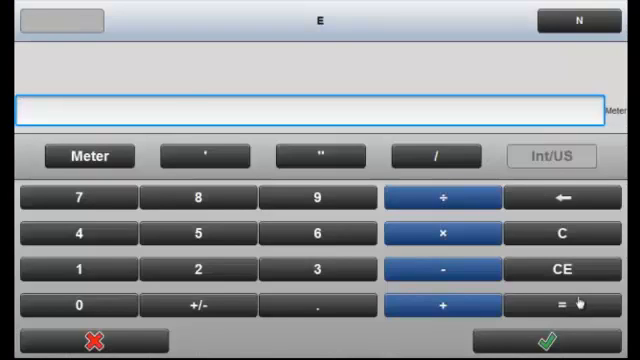
click(580, 18)
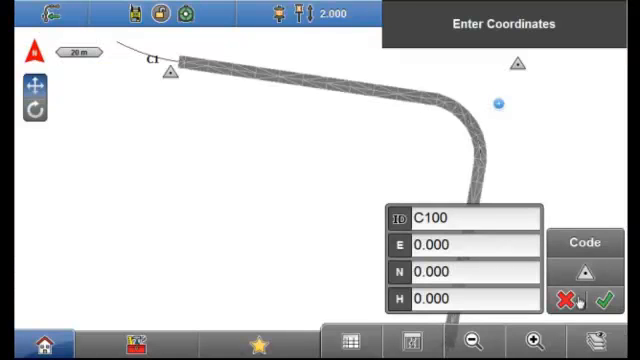
click(584, 272)
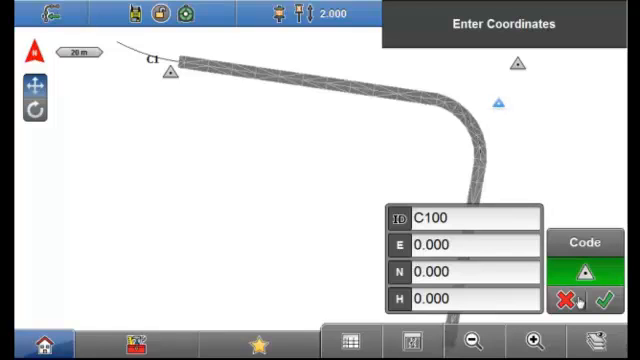
click(608, 300)
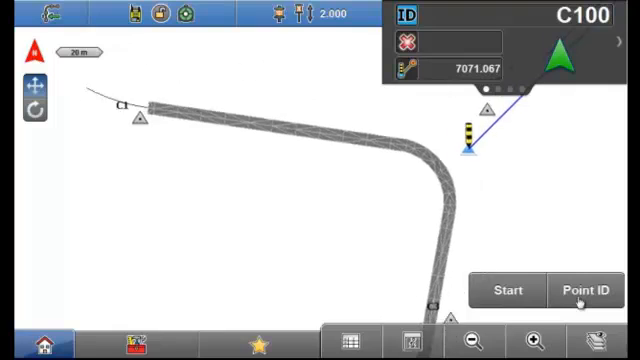